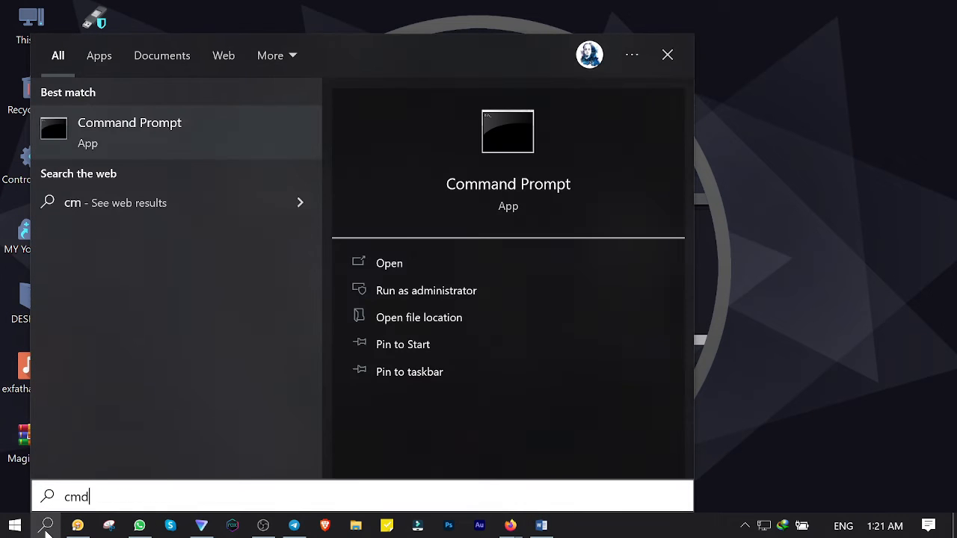
Step: Run the Command Prompt search result as administrator
right_click(130, 133)
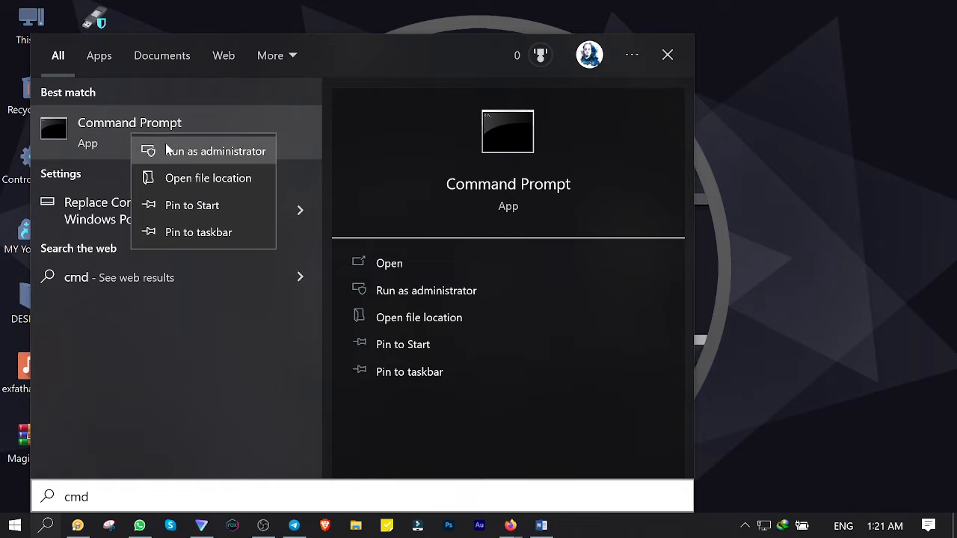
click(214, 152)
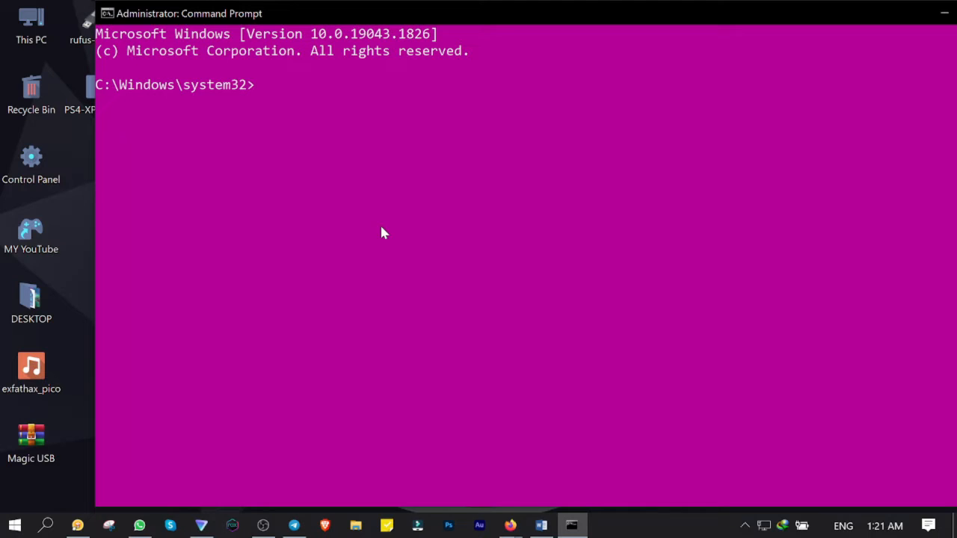
Step: Start diskpart and run list disk to show the attached disks
text(disk)
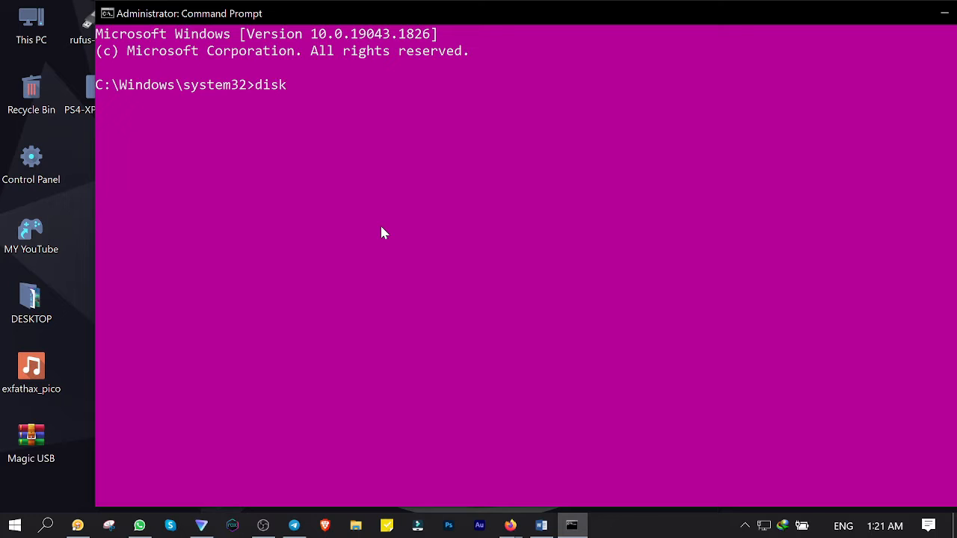
text(part)
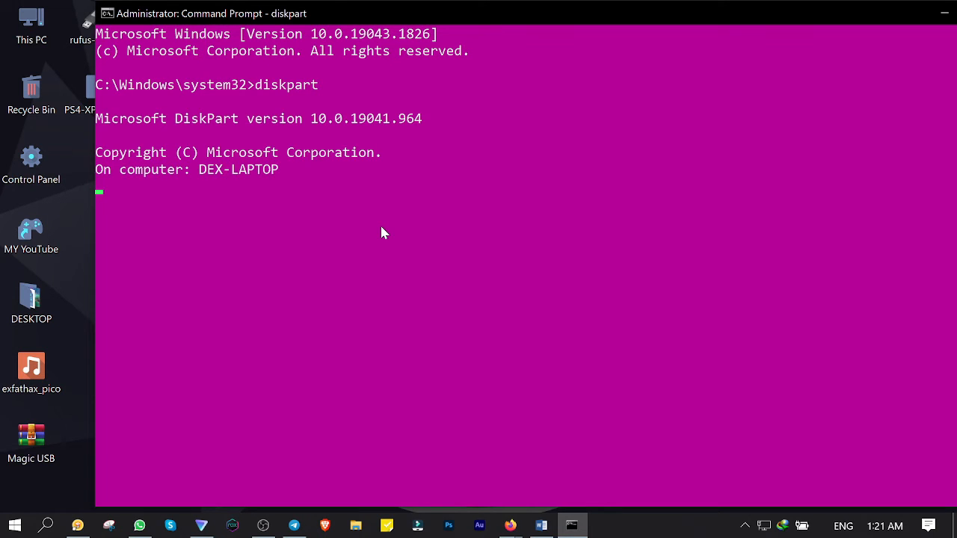
text(list di)
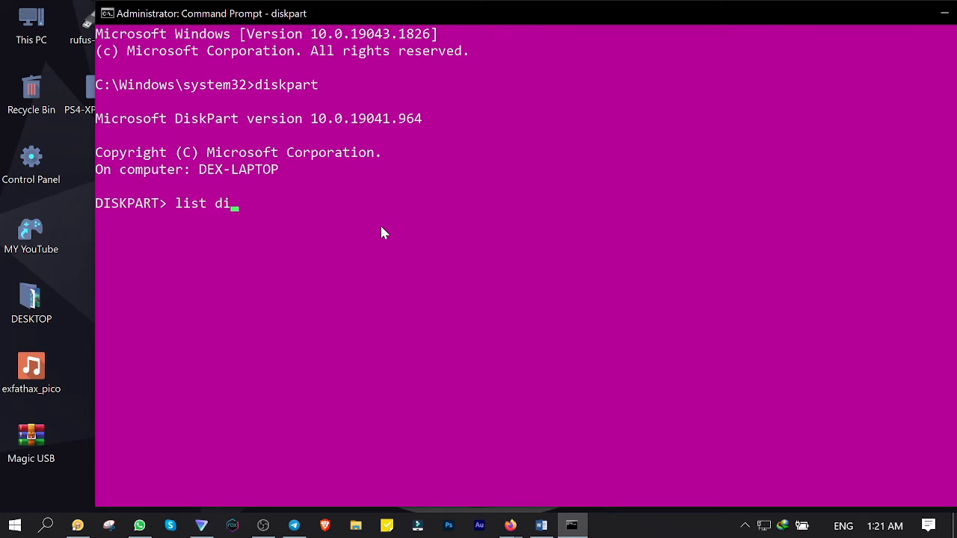
key(Enter)
text(c)
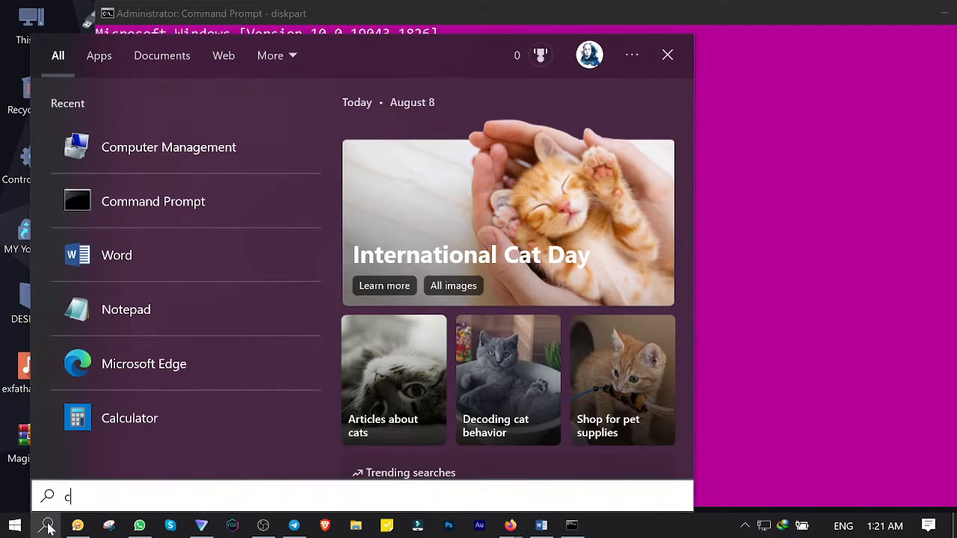
Step: Search for Computer Management and open its Disk Management view
text(omputer)
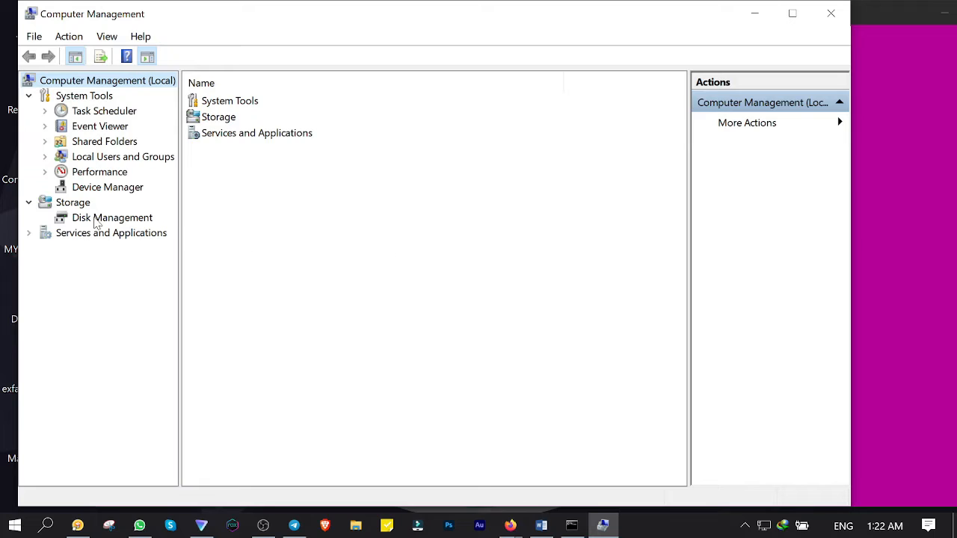
click(112, 217)
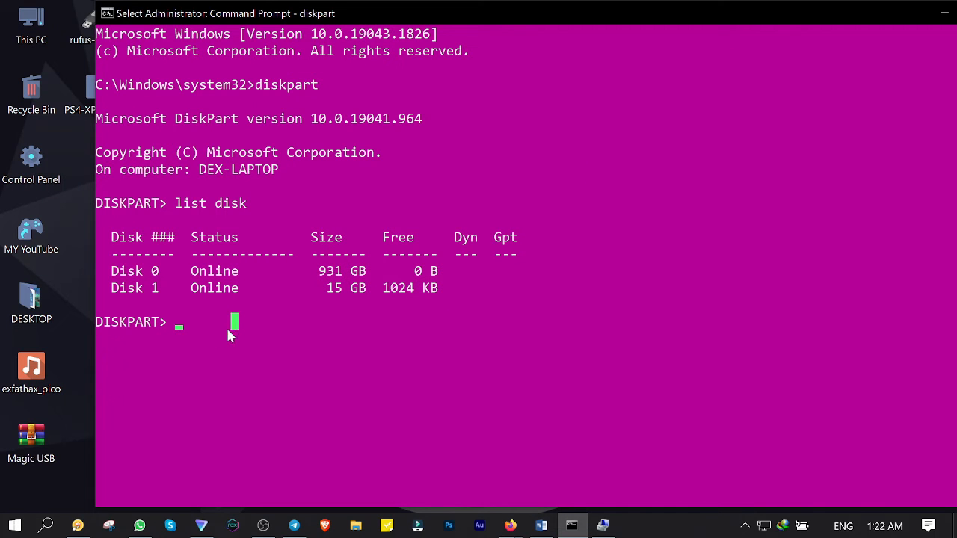
Step: Select Disk 1, the 15 GB USB drive, and clean it in diskpart
text(select disk 1)
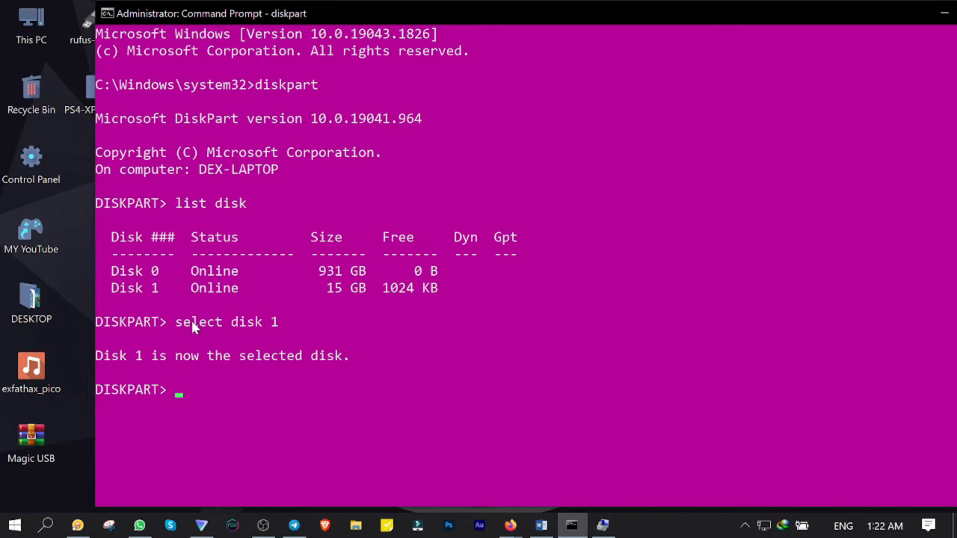
text(clean)
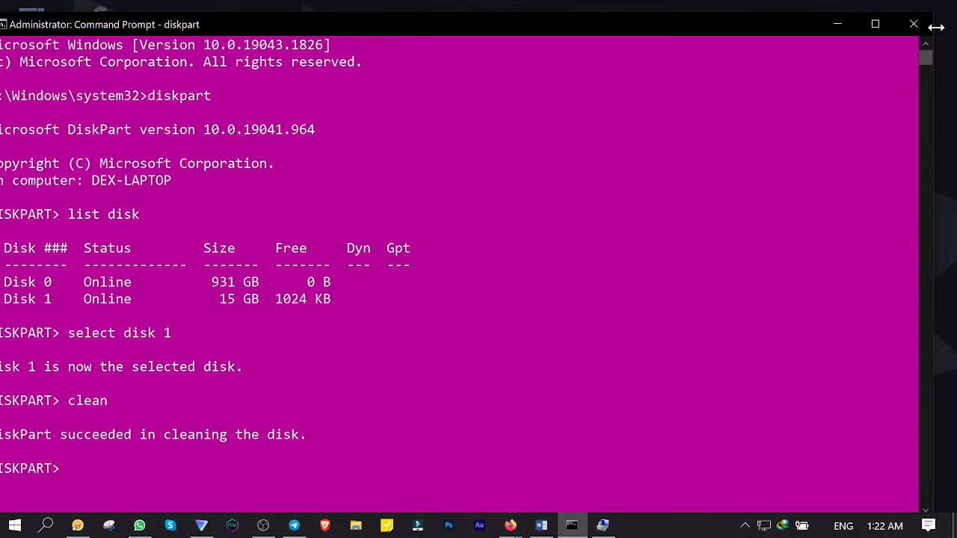
click(572, 525)
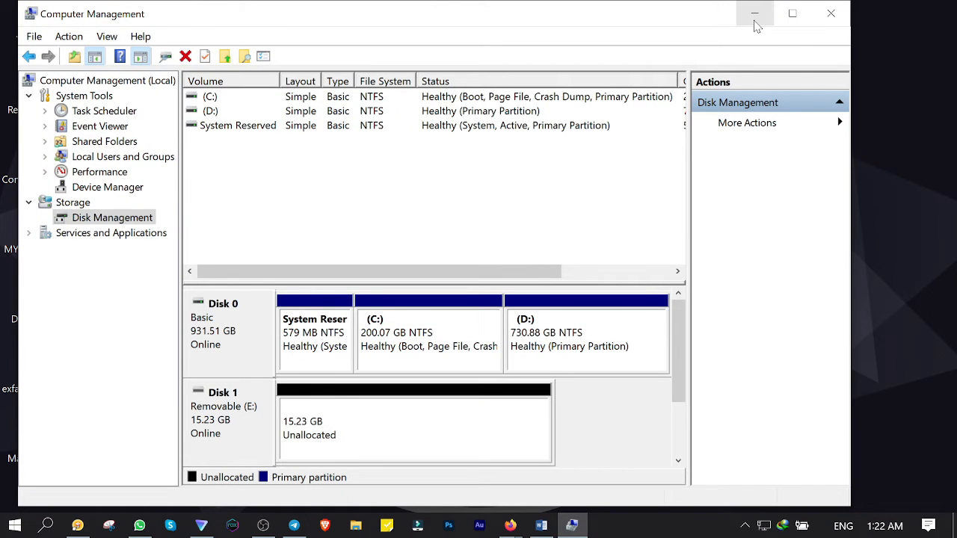
Step: Minimize Computer Management and select the rufus-3.20p icon on the desktop
click(755, 13)
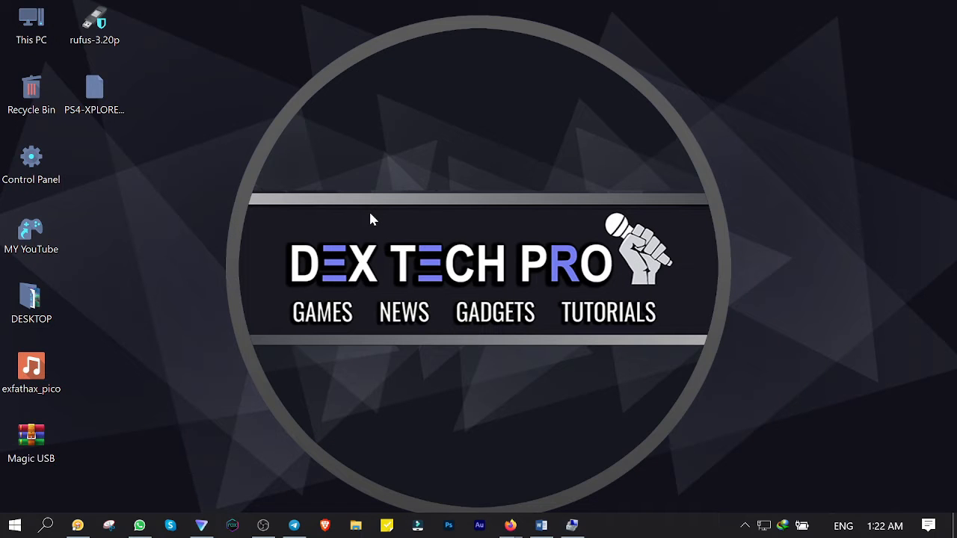
click(94, 25)
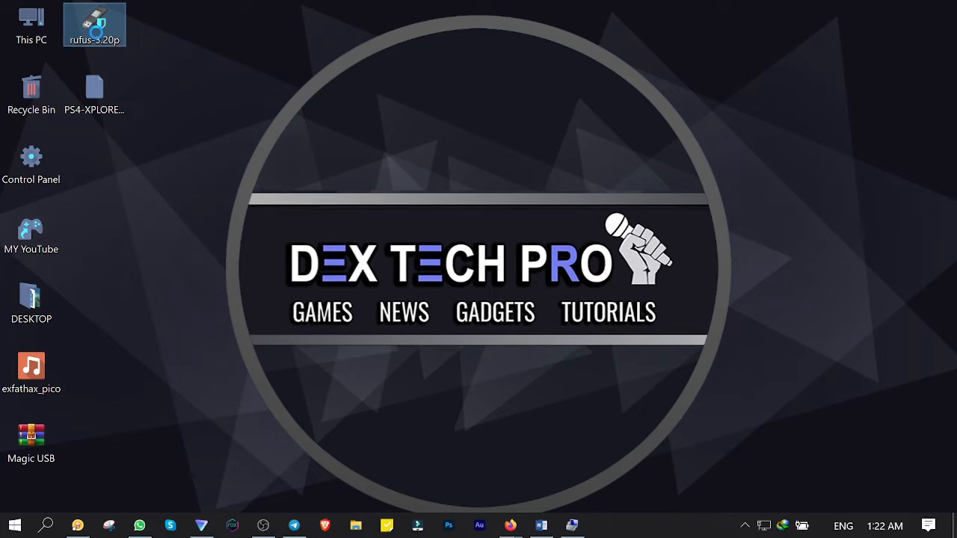
Step: Write exfathax_pico.img to the 16 GB USB drive in Rufus, accepting the erase warning
double_click(94, 24)
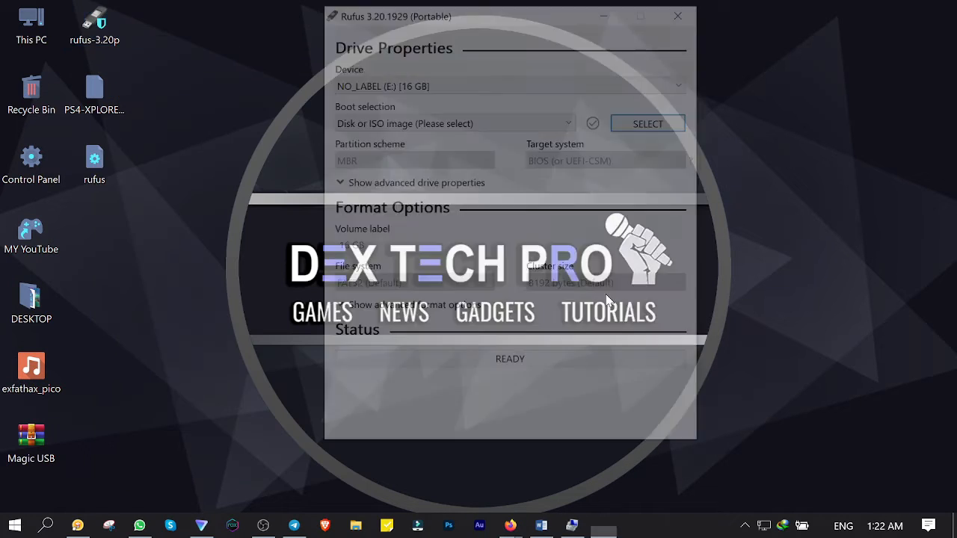
click(511, 82)
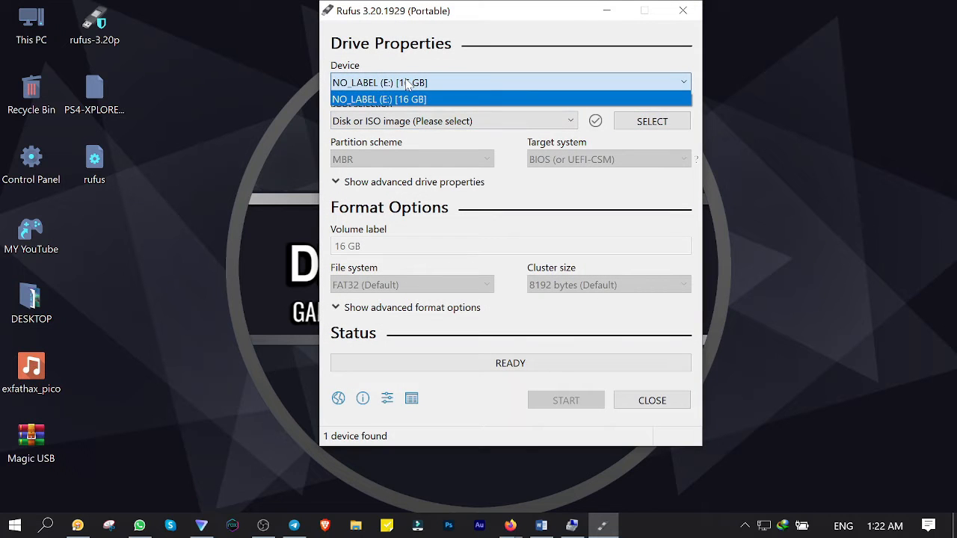
click(379, 99)
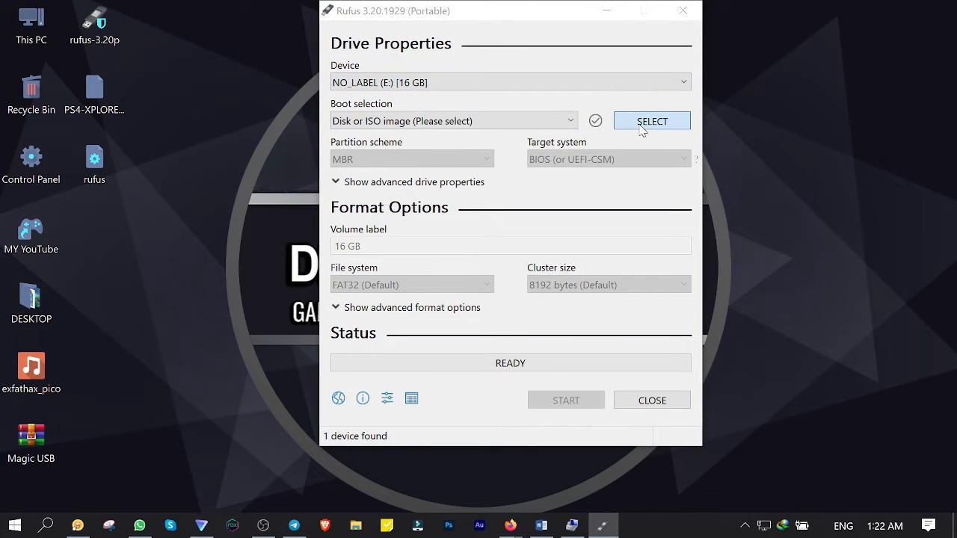
click(652, 121)
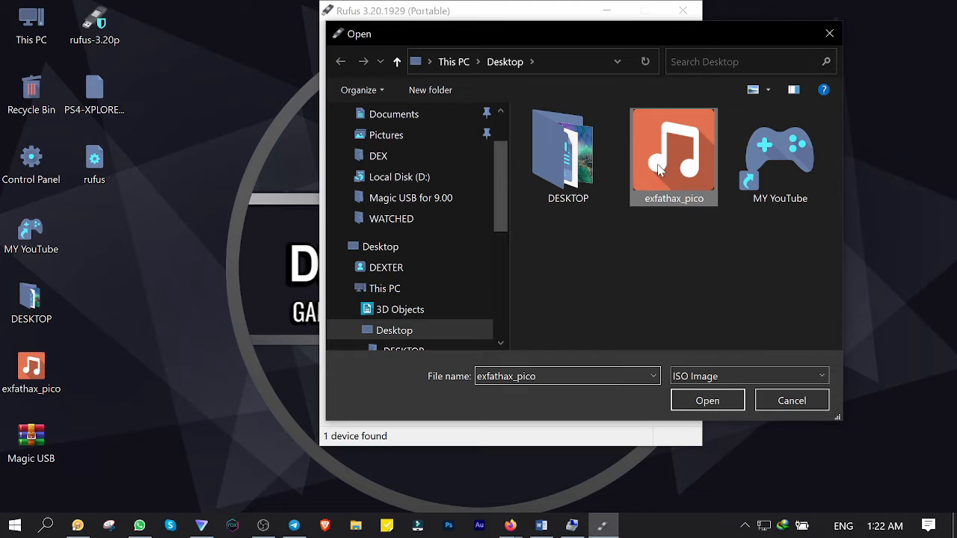
click(707, 400)
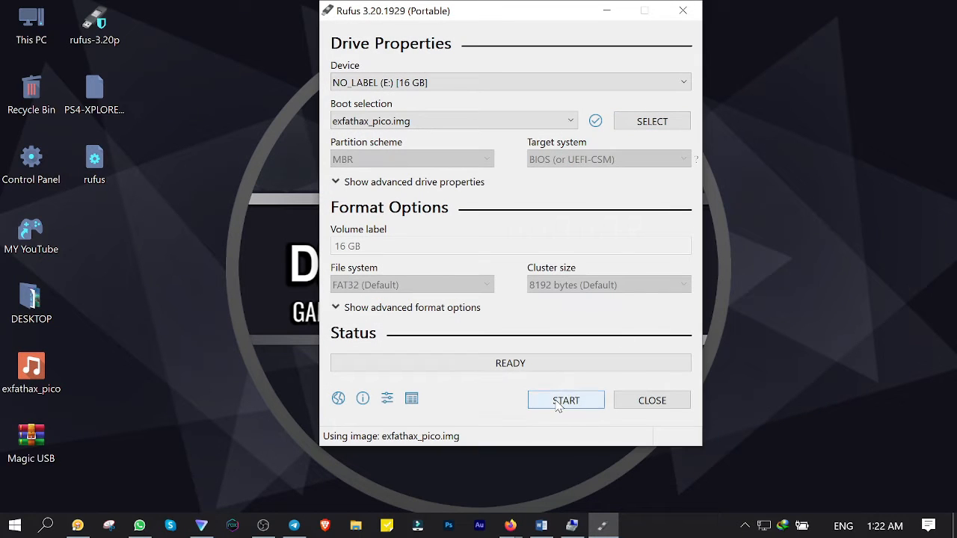
click(566, 400)
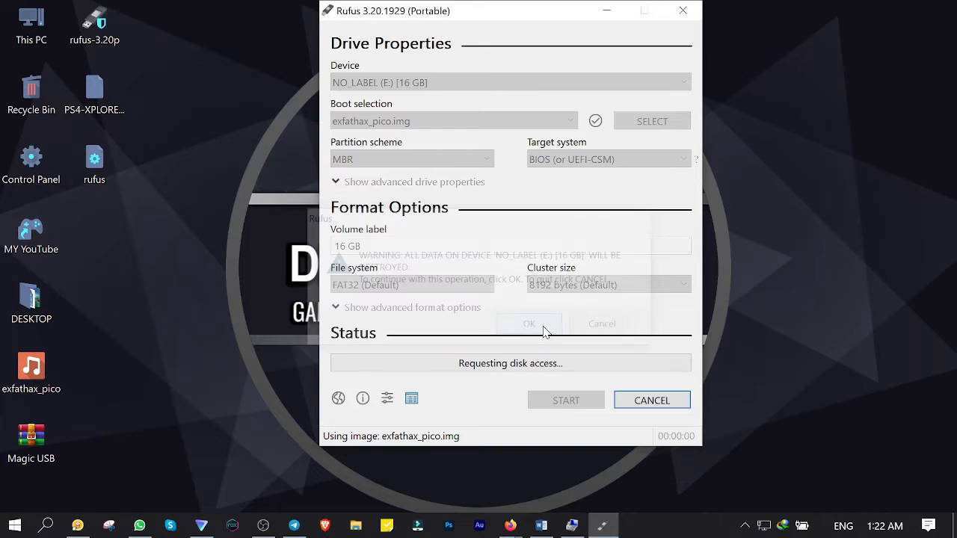
click(529, 323)
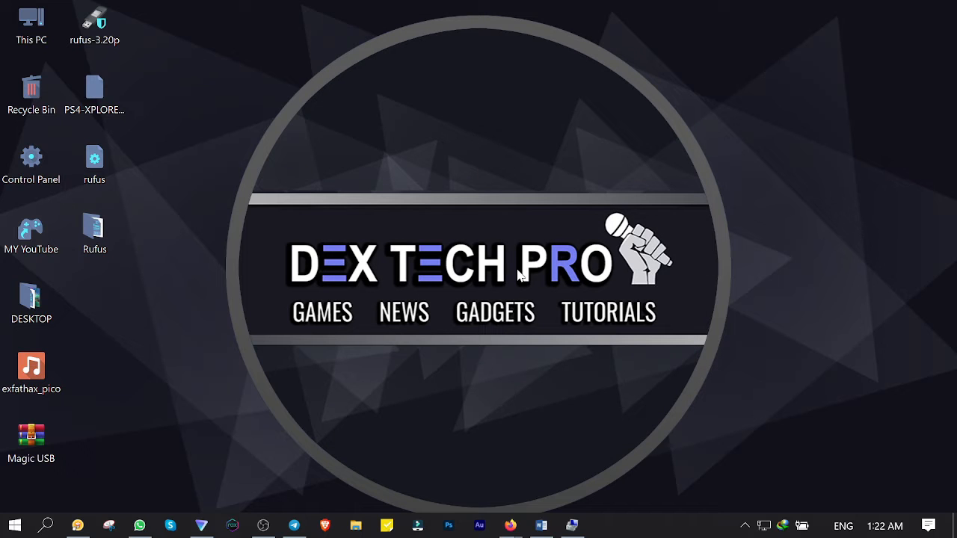
click(572, 525)
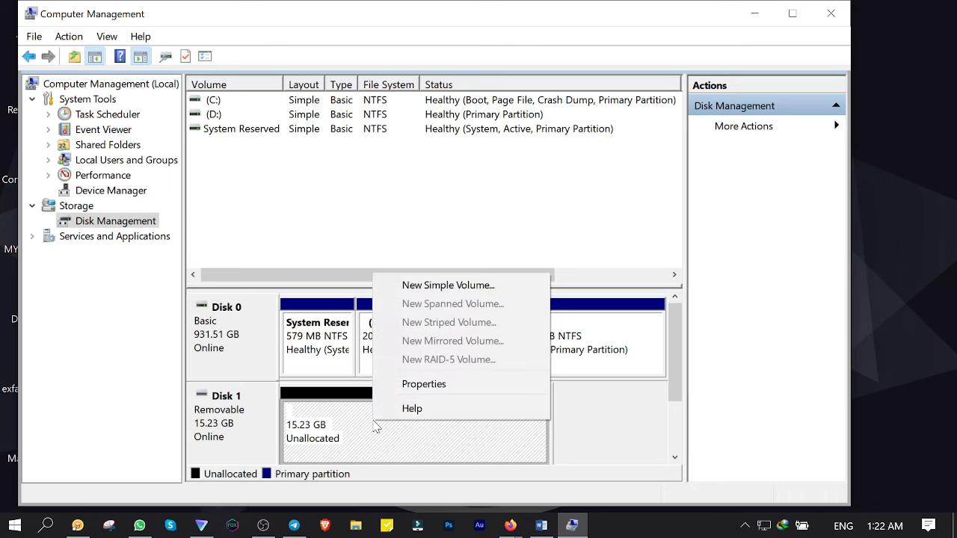
Step: Create a new simple FAT32 volume E: spanning the whole 15.23 GB USB disk
click(448, 285)
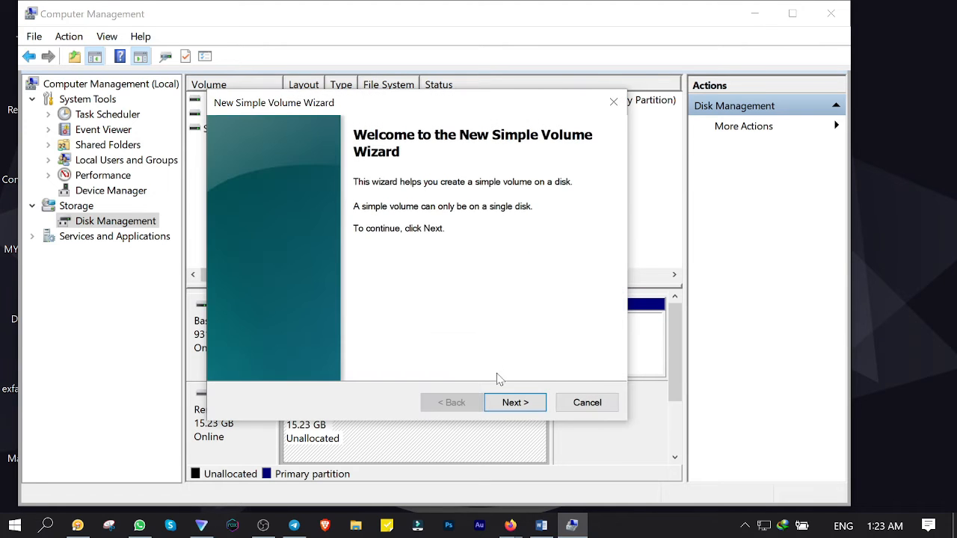
click(514, 402)
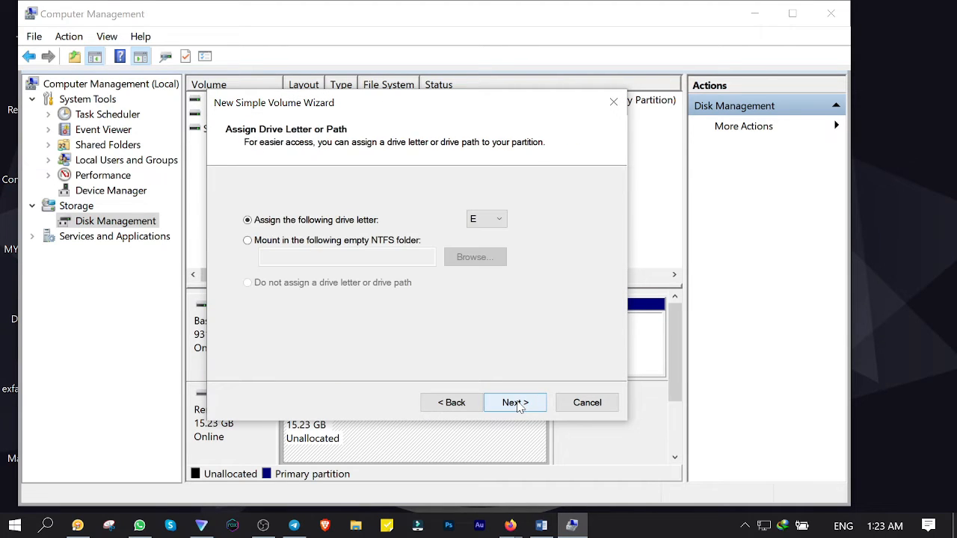
click(515, 402)
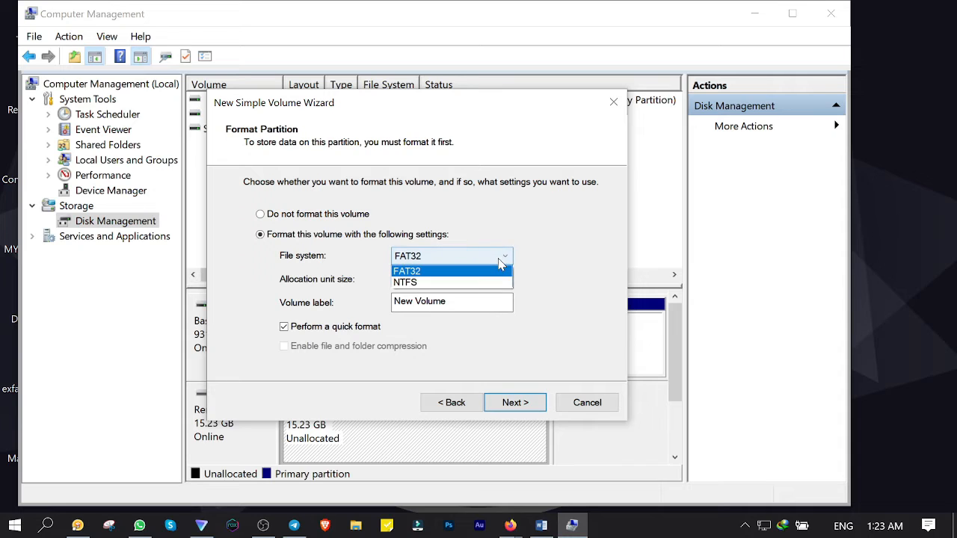
click(406, 271)
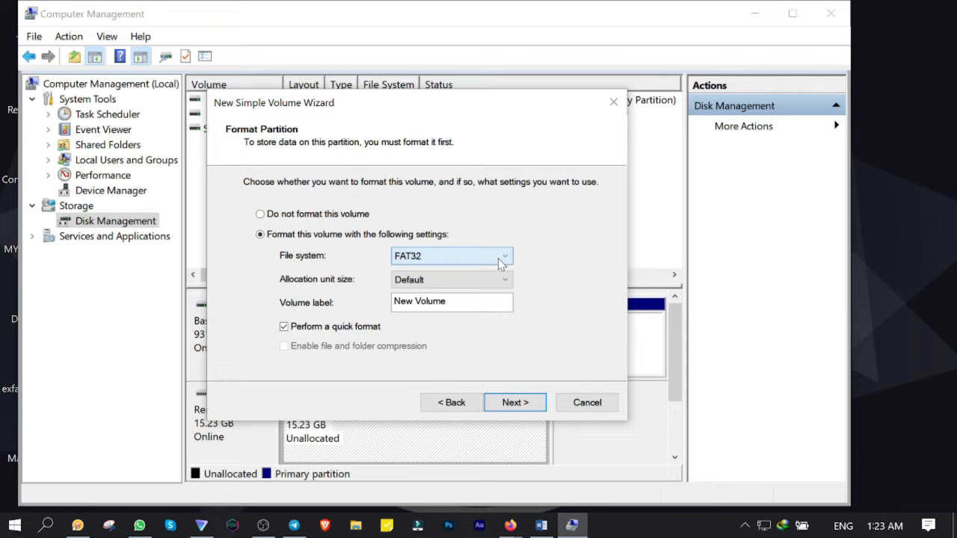
click(452, 301)
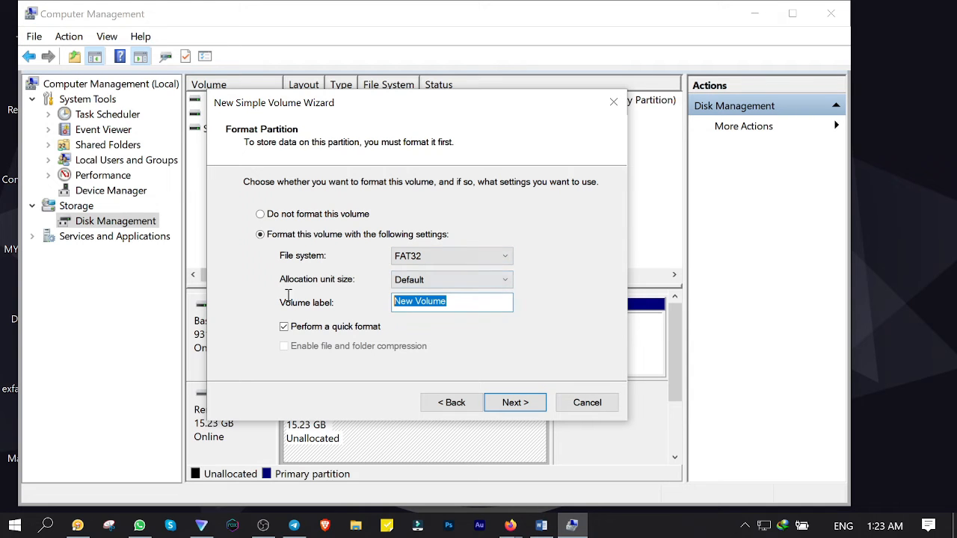
click(514, 402)
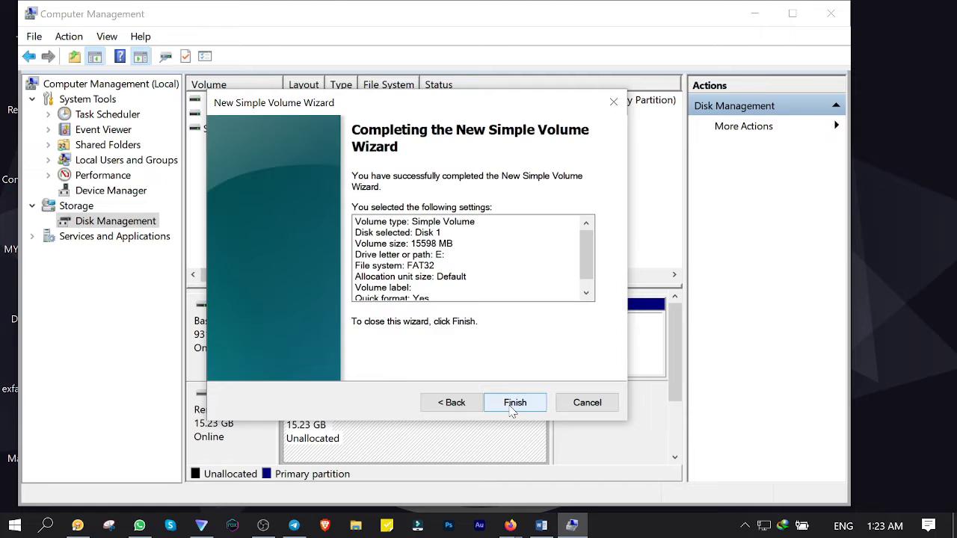
click(515, 402)
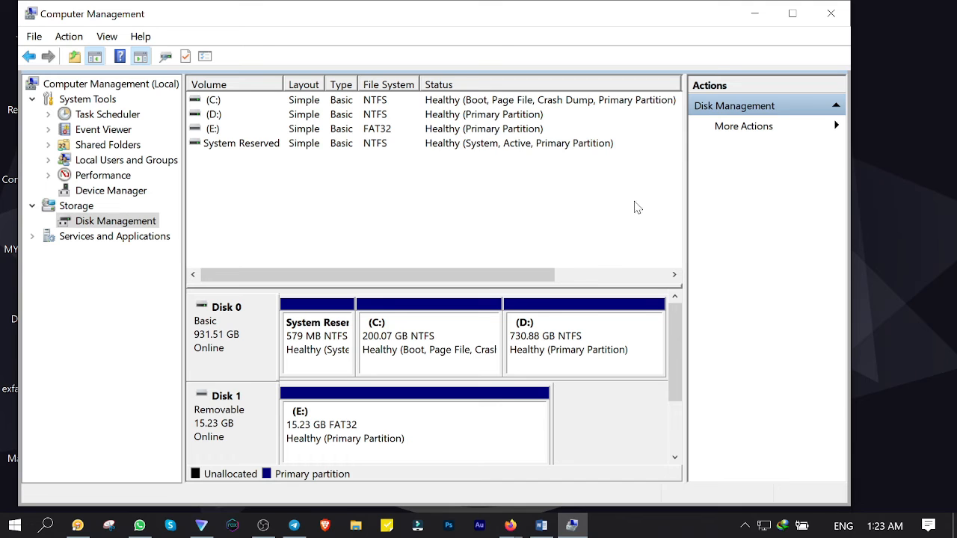
Step: Extract the Magic USB archive here, browse the Magic USB folder, then close it
right_click(22, 445)
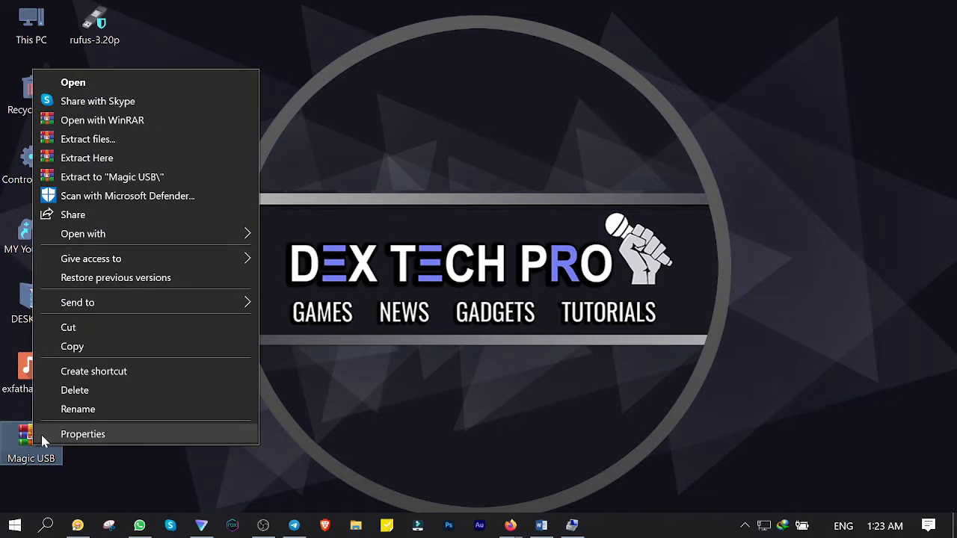
click(256, 257)
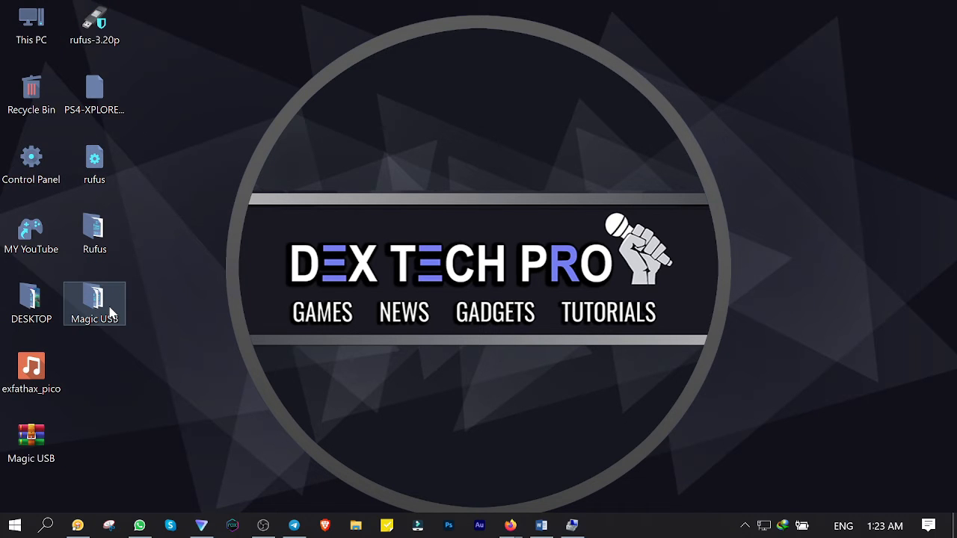
double_click(94, 303)
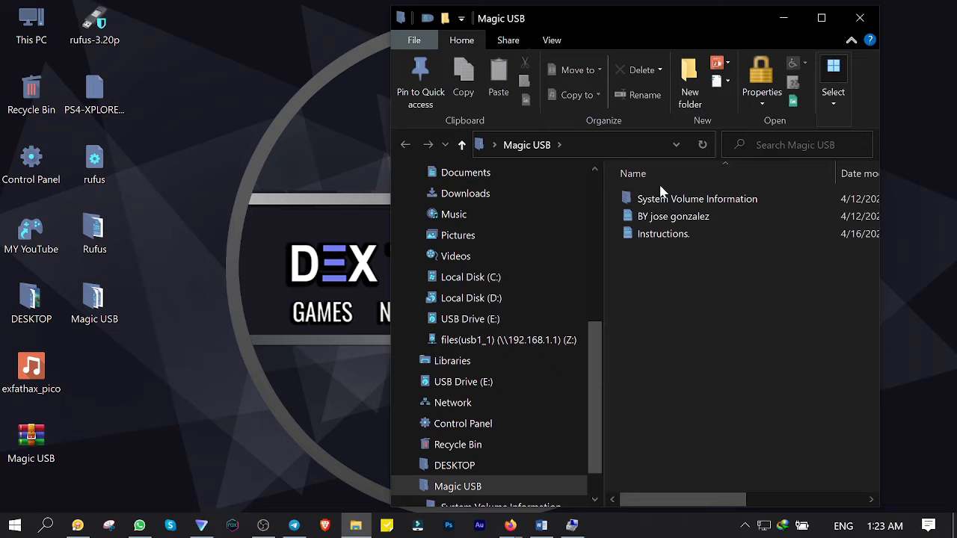
right_click(697, 198)
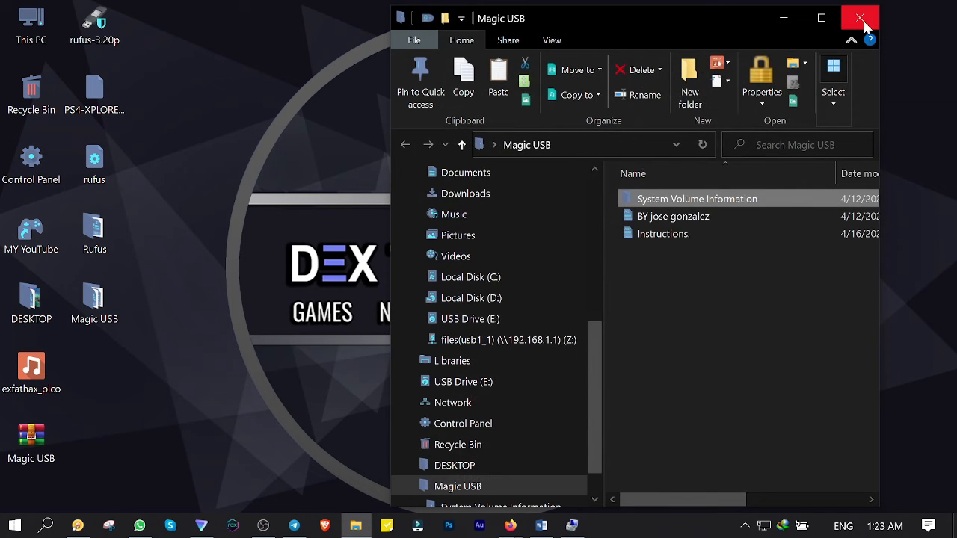
click(860, 17)
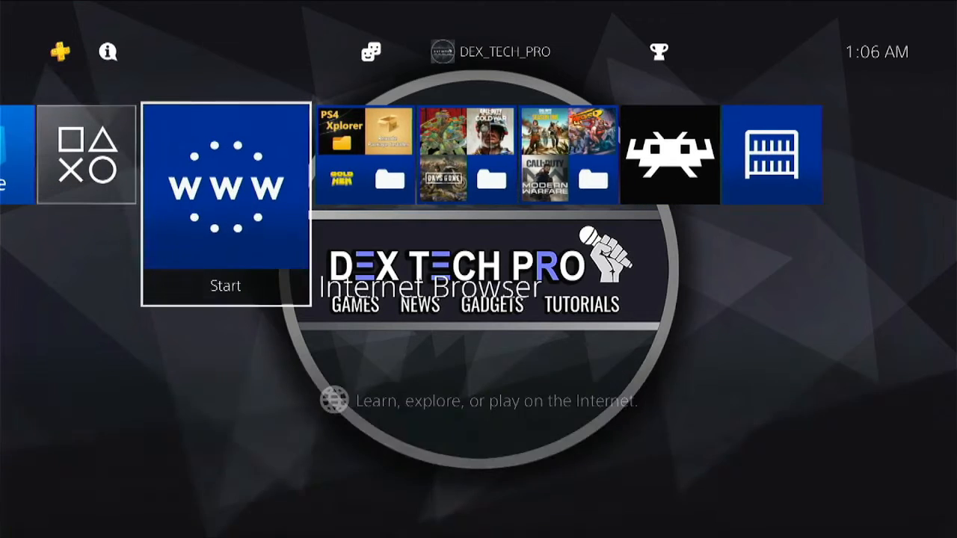
Step: In the PS4 browser's Karo Host, disable ToDex and load GoldHEN 2.2.2
click(225, 182)
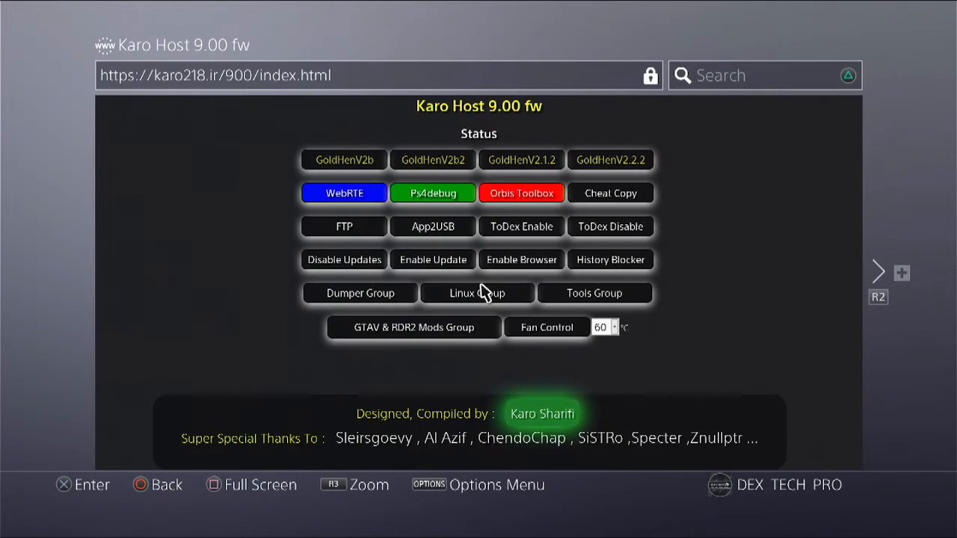
click(610, 225)
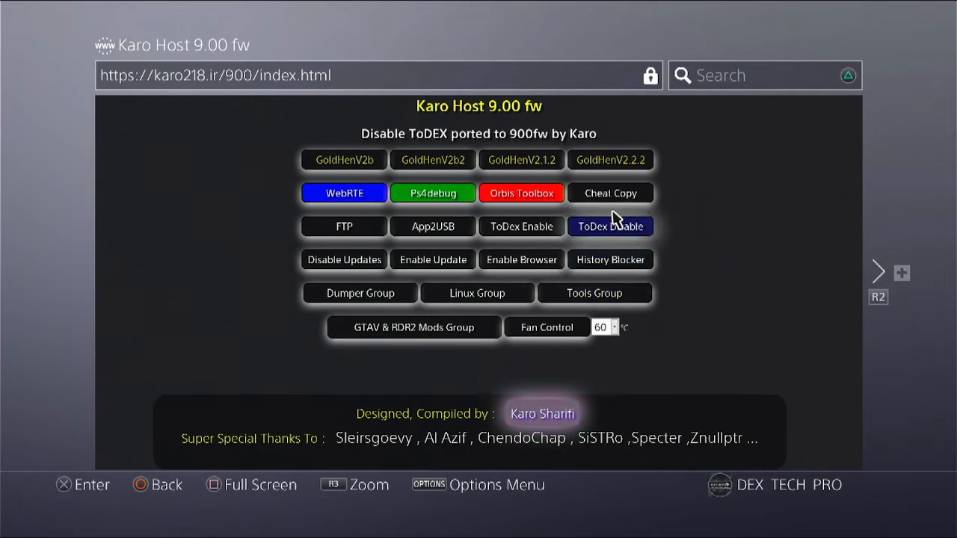
click(610, 160)
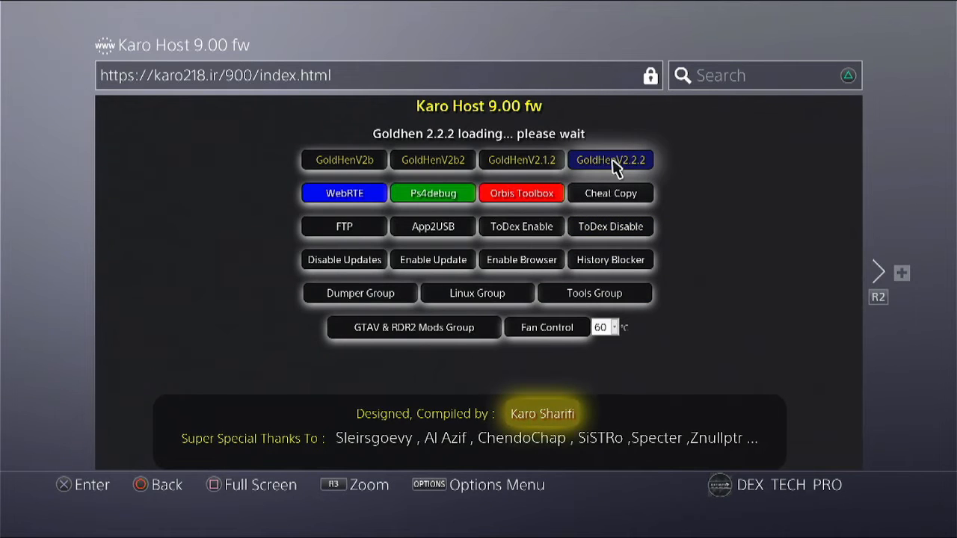
click(611, 159)
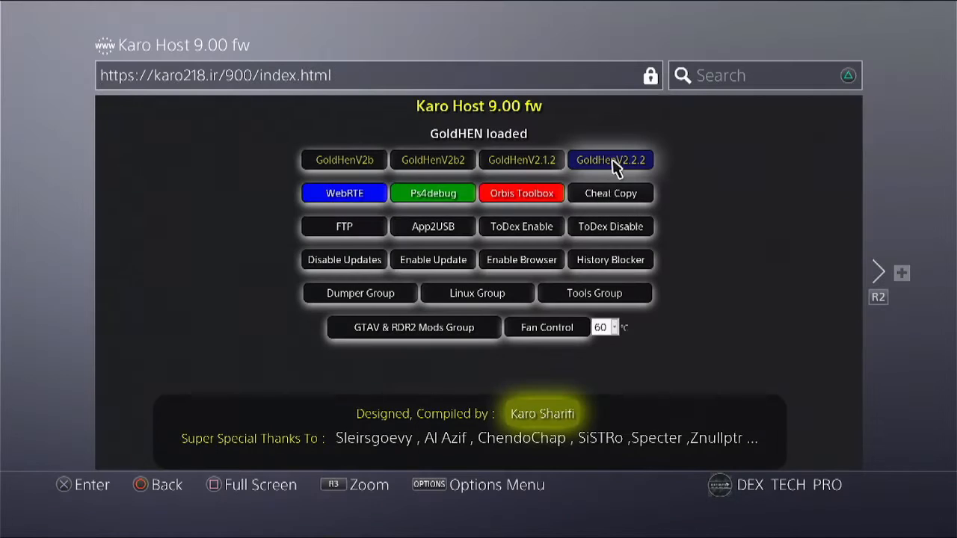
click(611, 159)
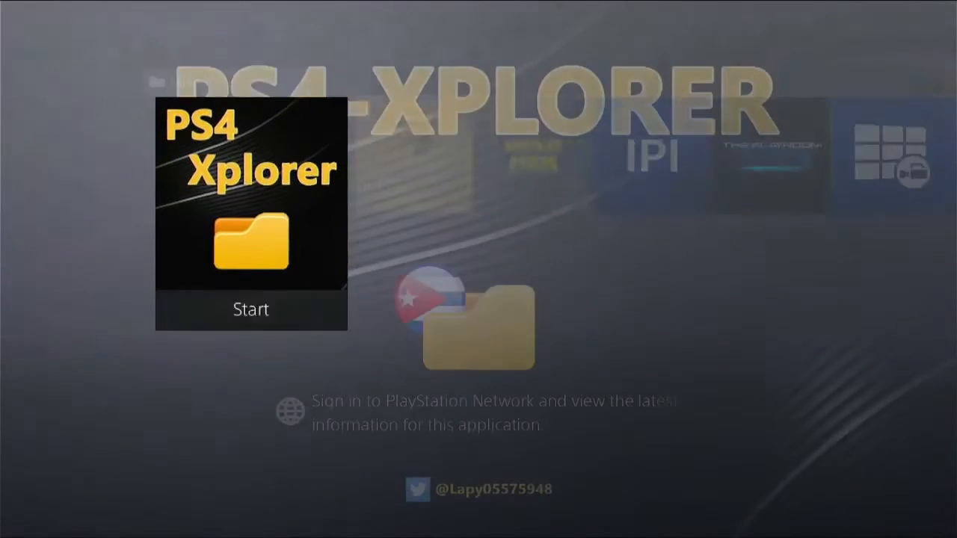
Step: Launch PS4 Xplorer and delete System Volume Information from /mnt/usb0
click(251, 309)
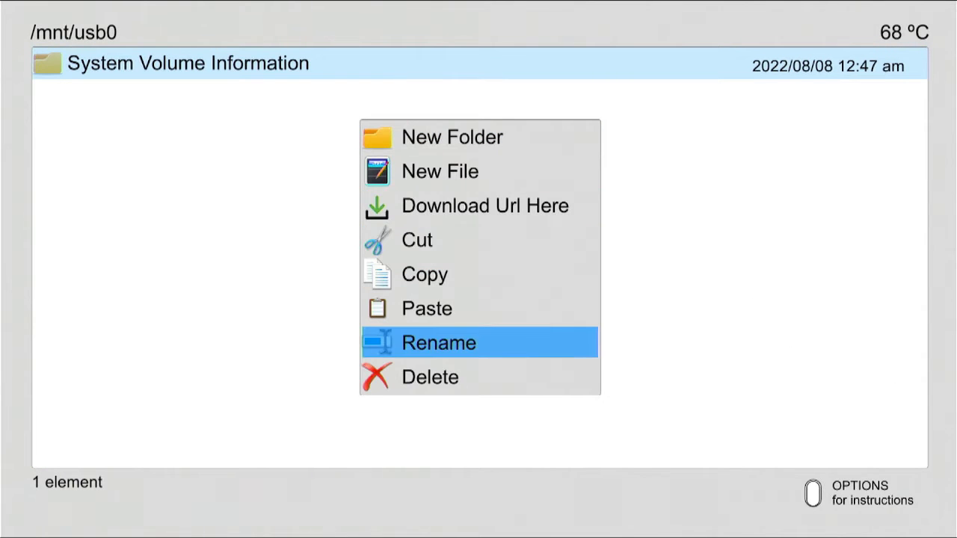
click(430, 377)
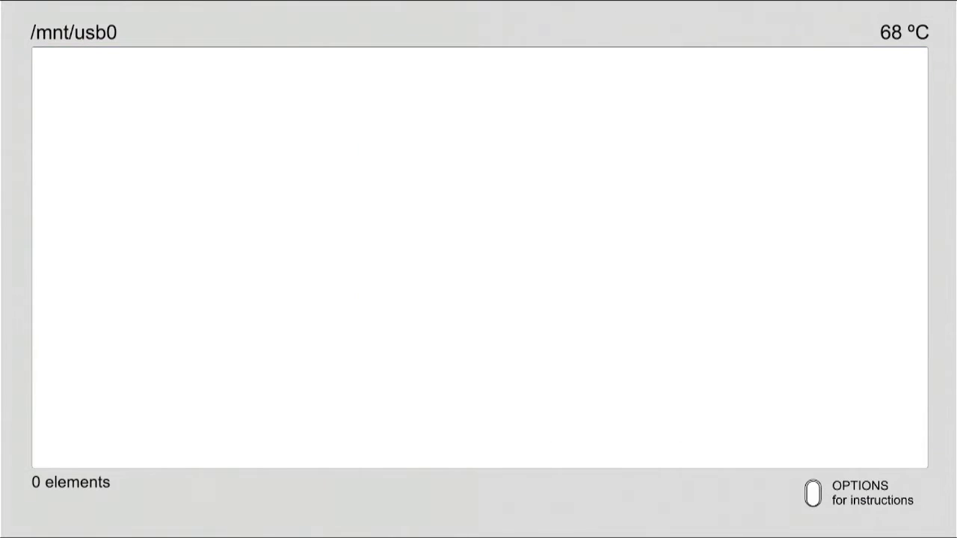
click(47, 525)
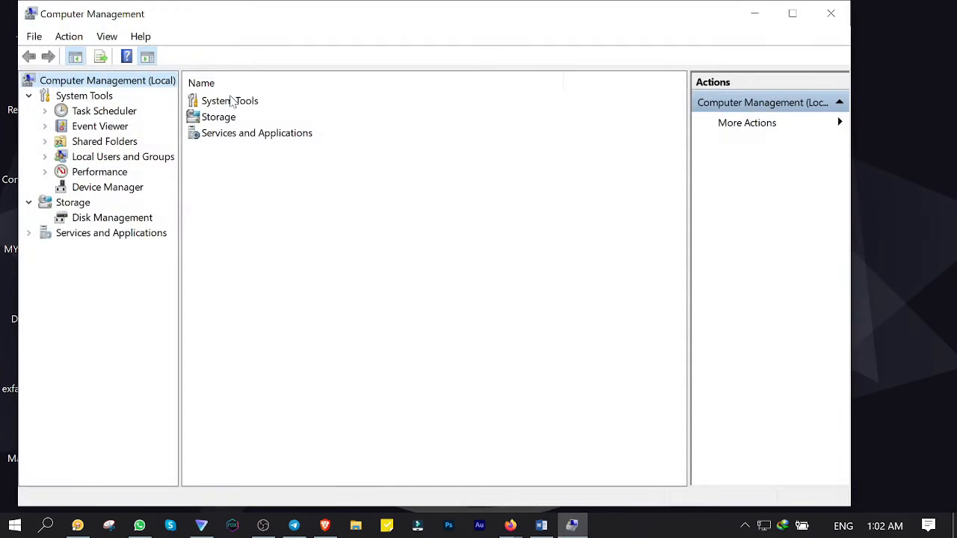
Step: Format the 15.23 GB removable drive E: as exFAT with a blank label, then check the drives
click(113, 217)
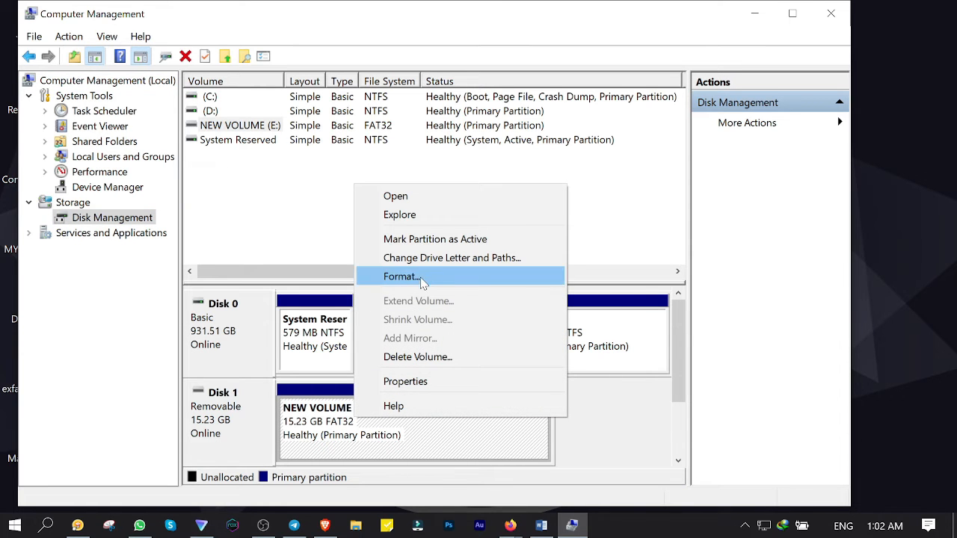
click(402, 276)
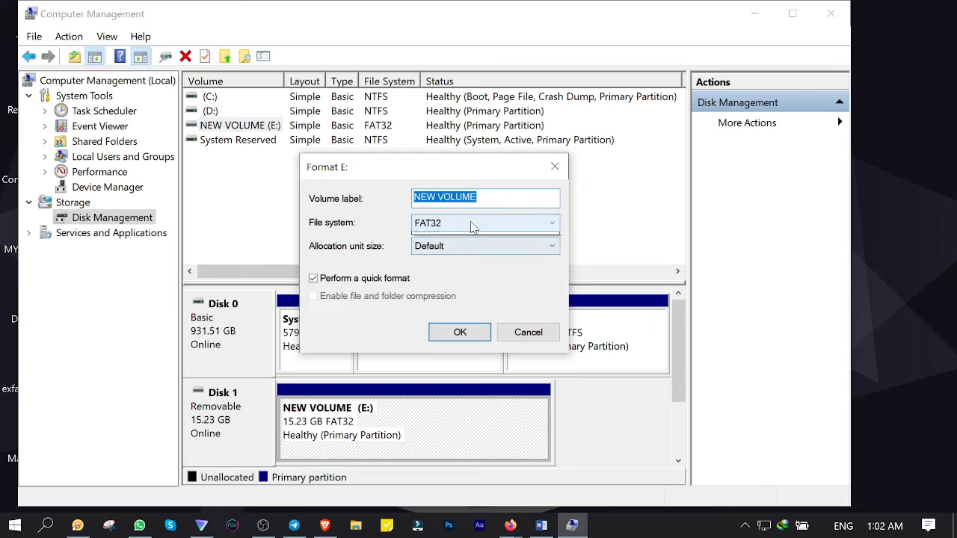
click(485, 222)
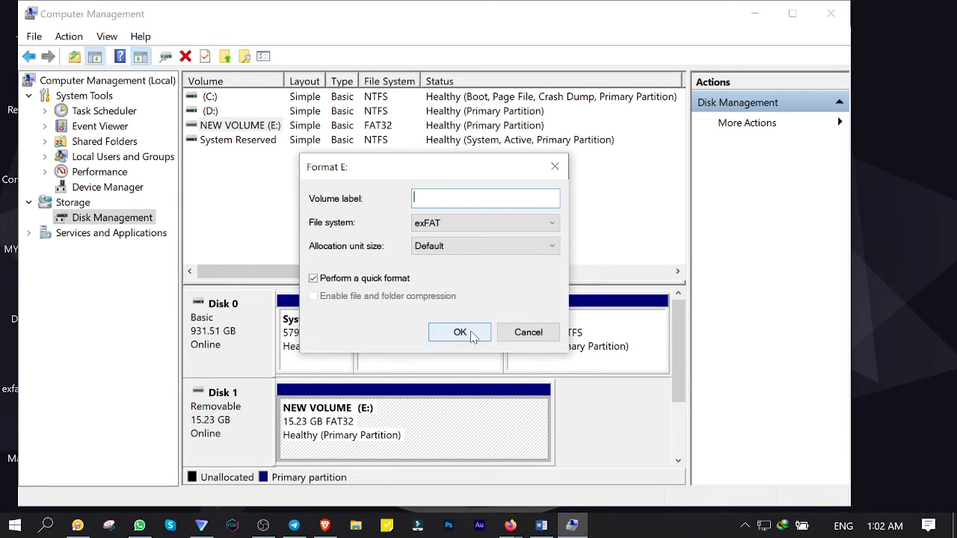
click(460, 332)
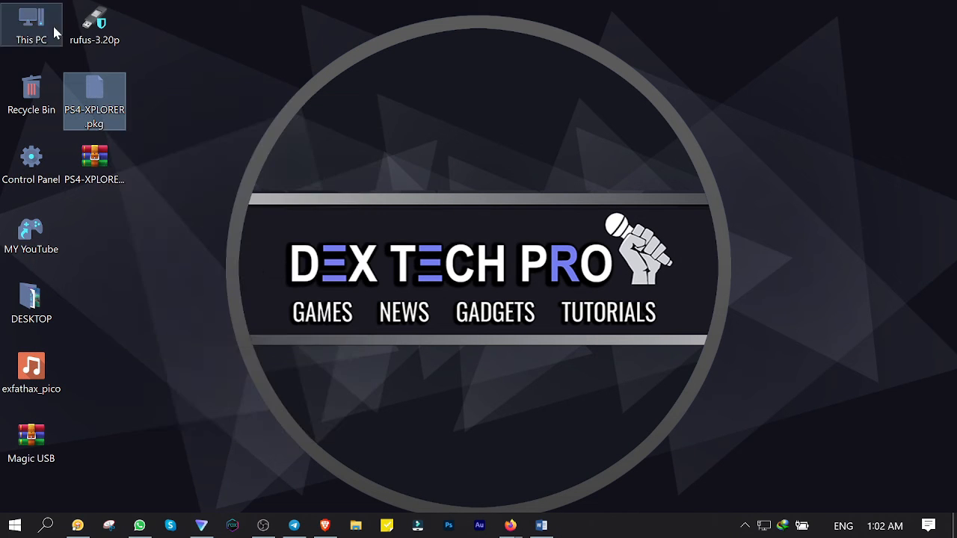
double_click(31, 26)
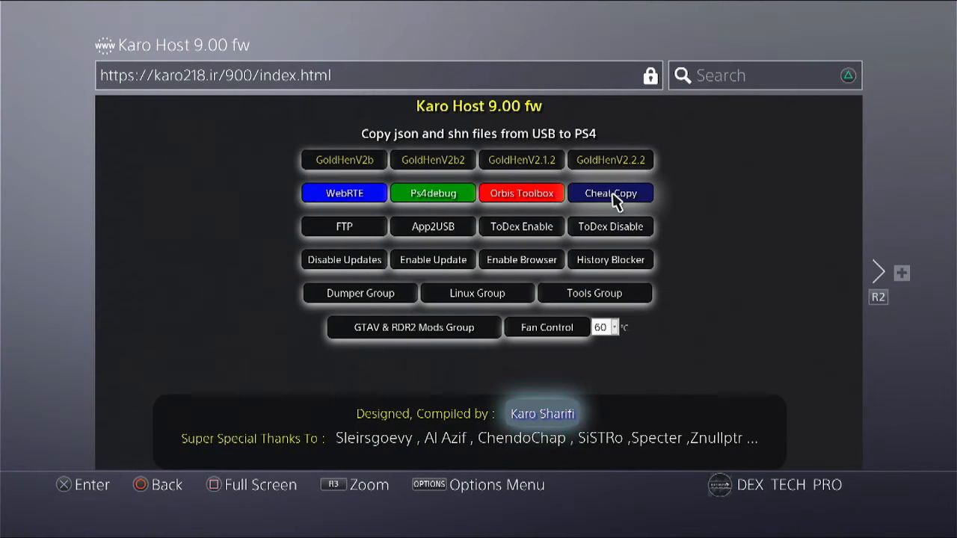
Step: Run GoldHEN 2.2.2 from Karo Host and confirm the USB drive is inserted
click(610, 159)
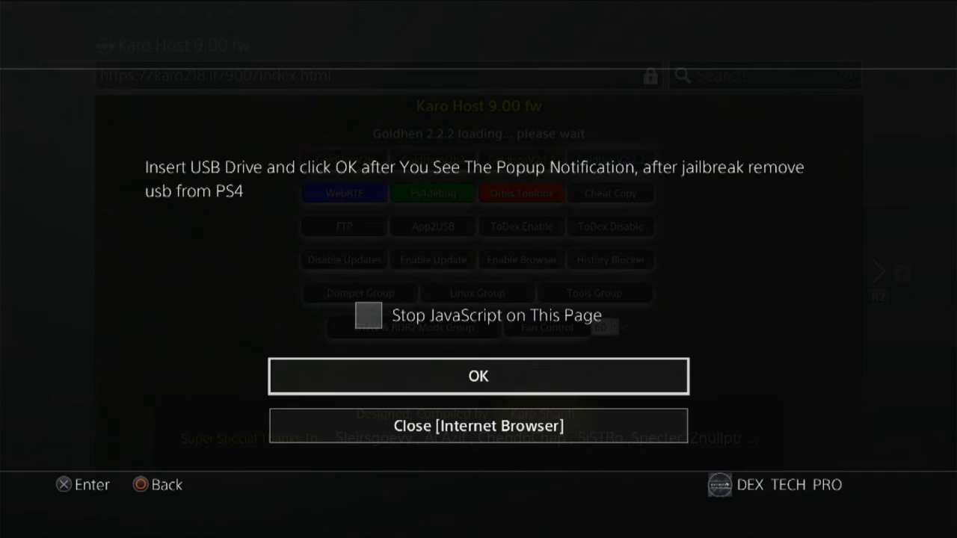
click(478, 376)
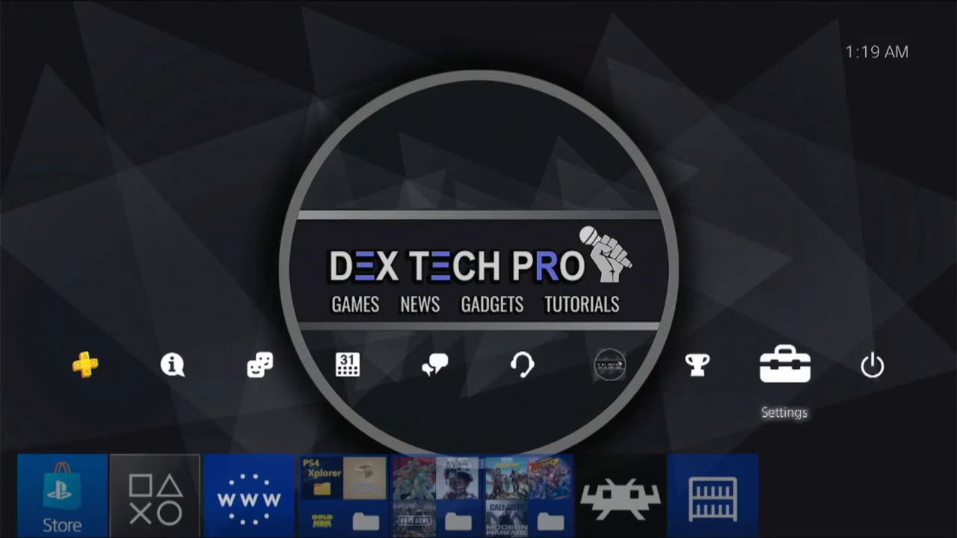
Step: Reinstall PS4-XPLORER.pkg from USB via GoldHEN's Package Installer, overwriting the existing copy
click(784, 366)
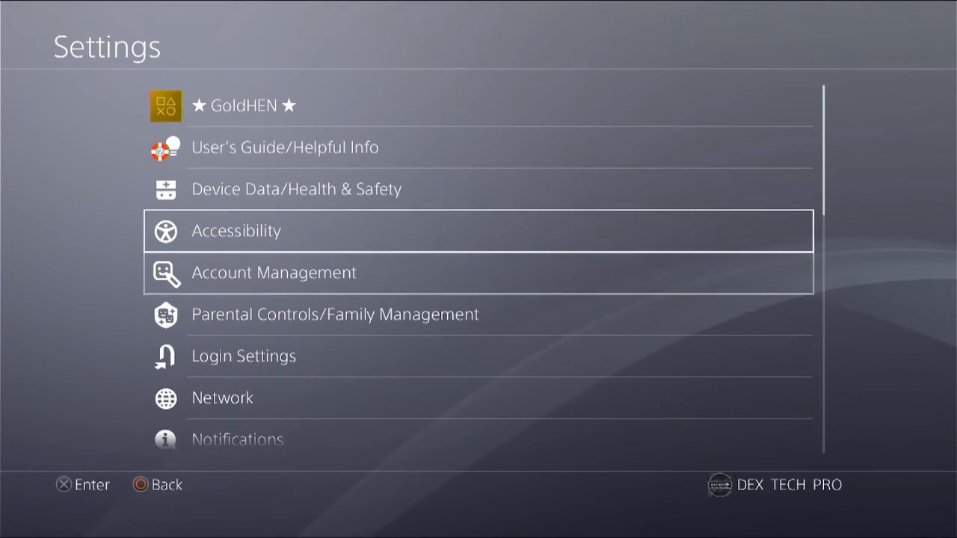
click(241, 106)
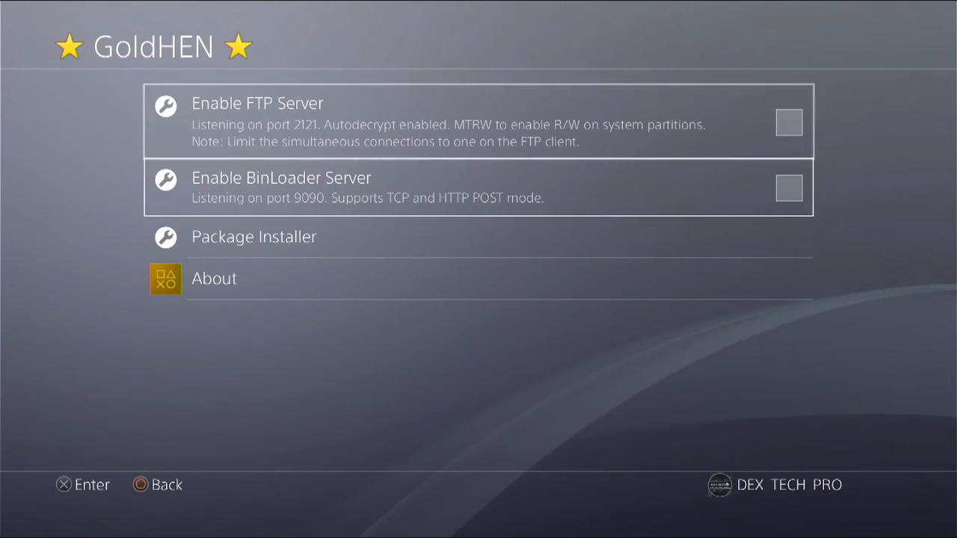
click(254, 237)
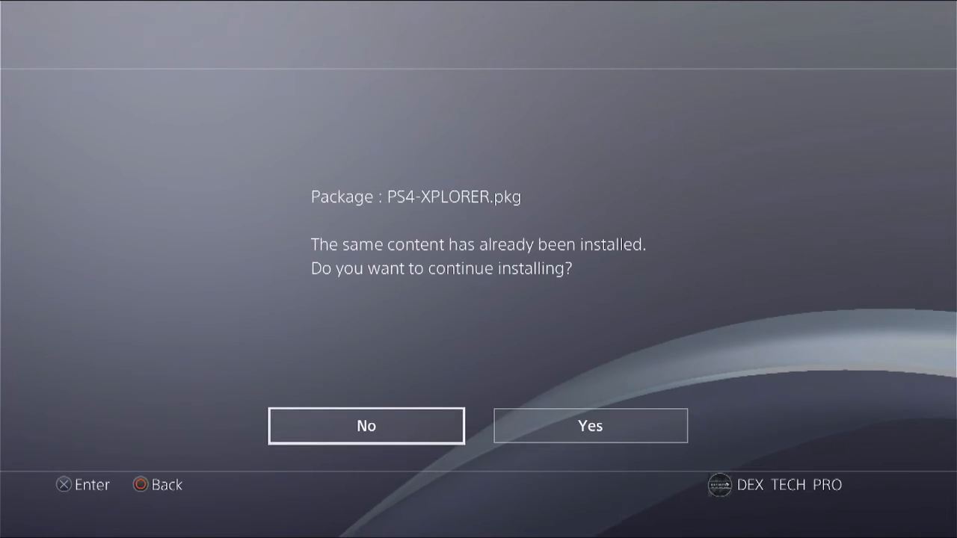
click(590, 425)
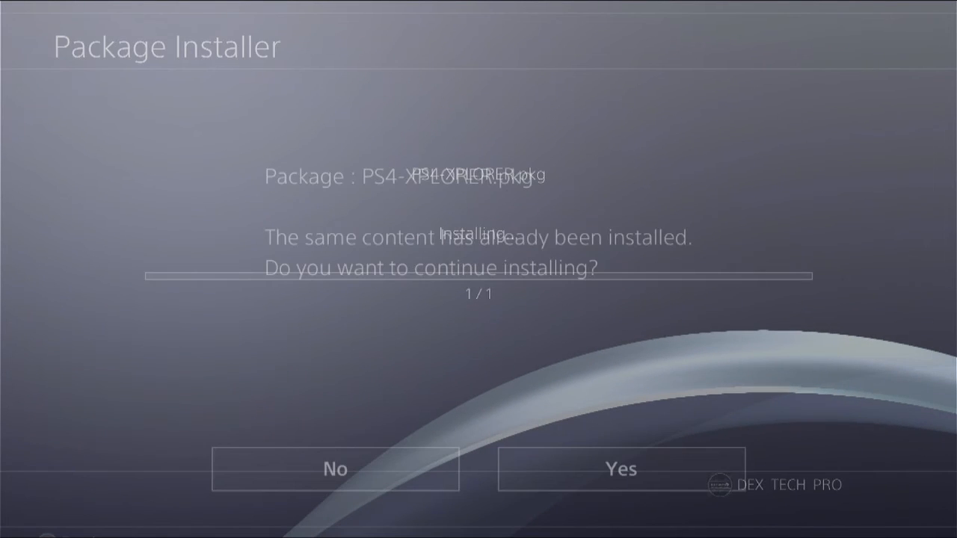
click(620, 469)
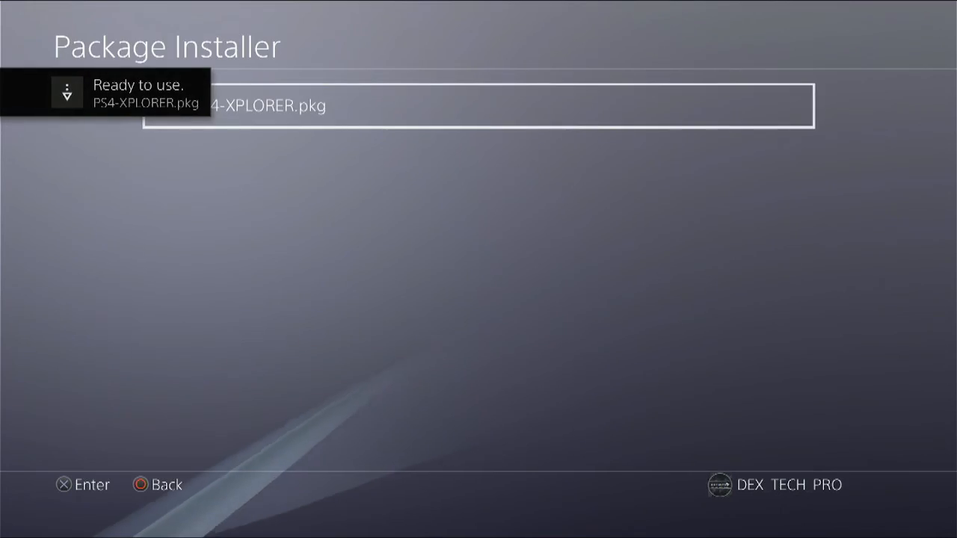
Step: Launch PS4 Xplorer and select the hostapp folder in the root directory
key(PS)
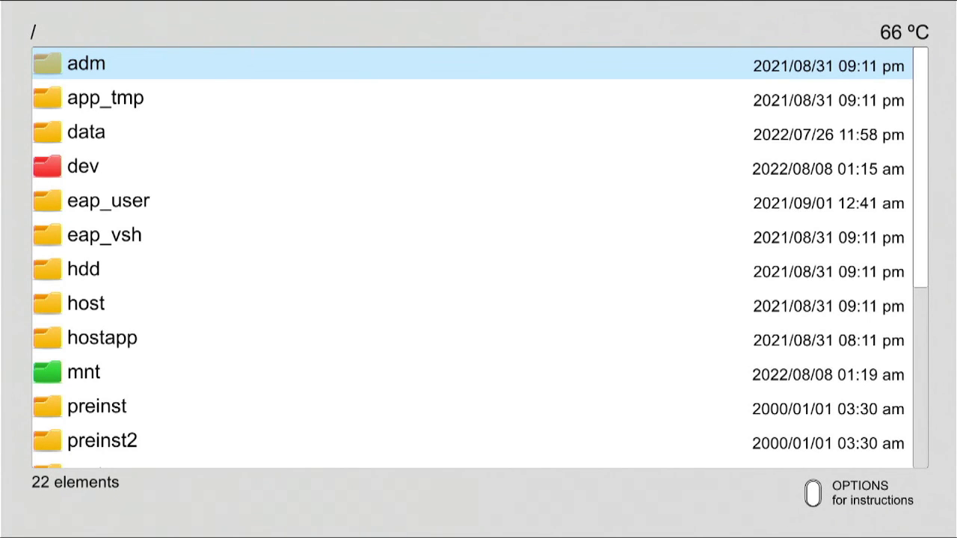
click(102, 337)
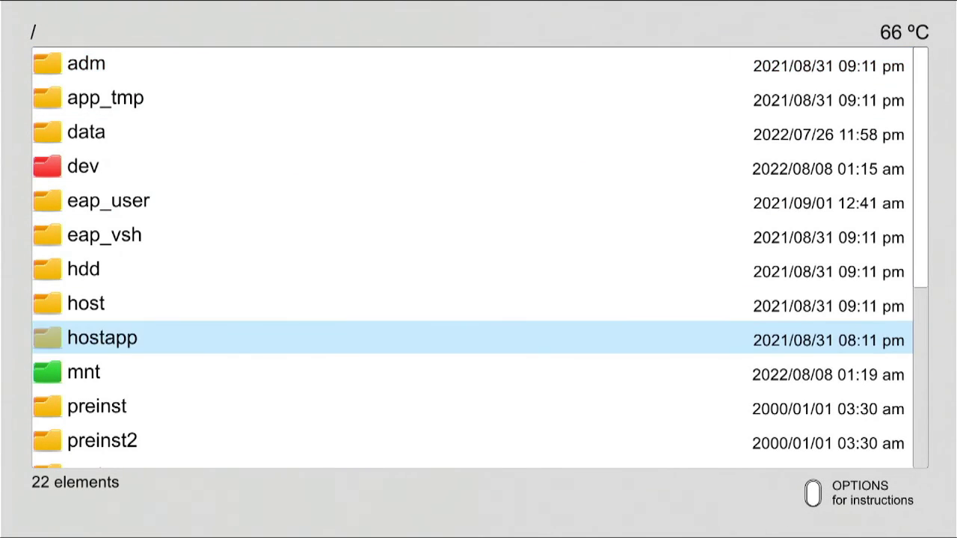